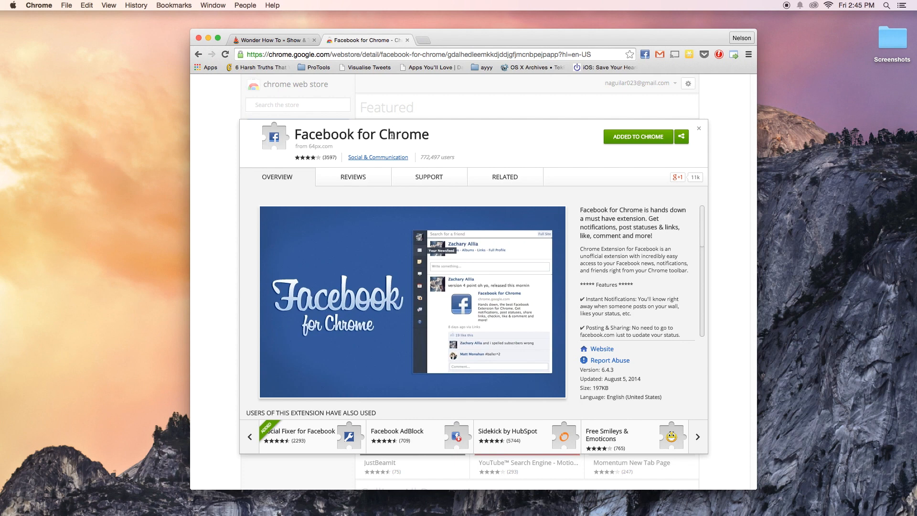
pyautogui.moveTo(477, 137)
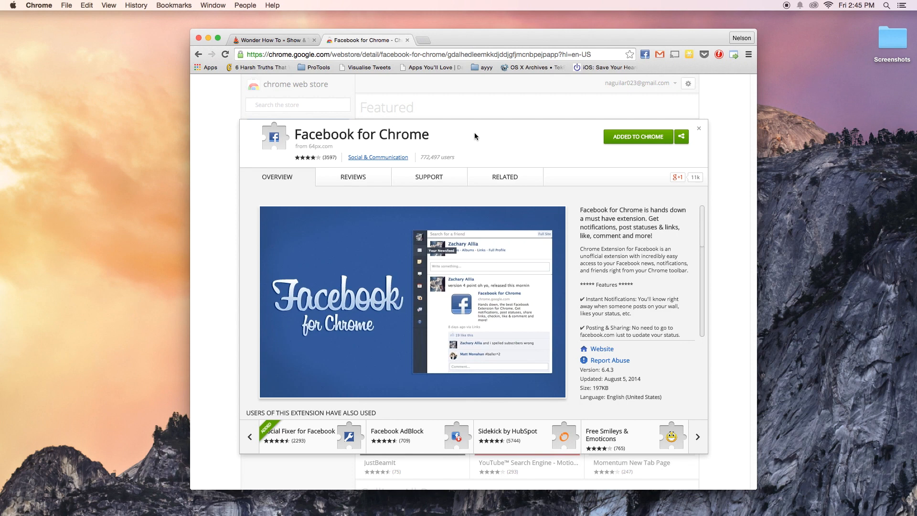
pyautogui.moveTo(458, 141)
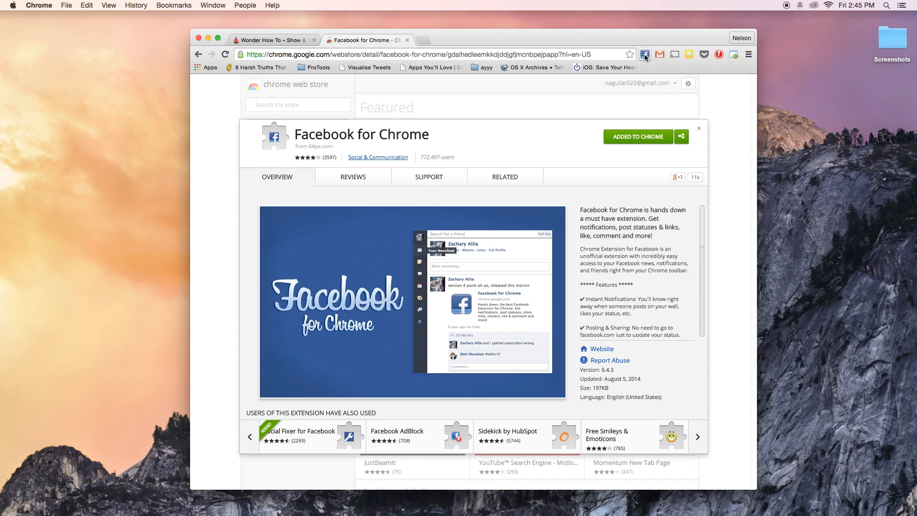
# Scroll the Facebook for Chrome news feed popup, then start a status update from it.
pyautogui.click(644, 54)
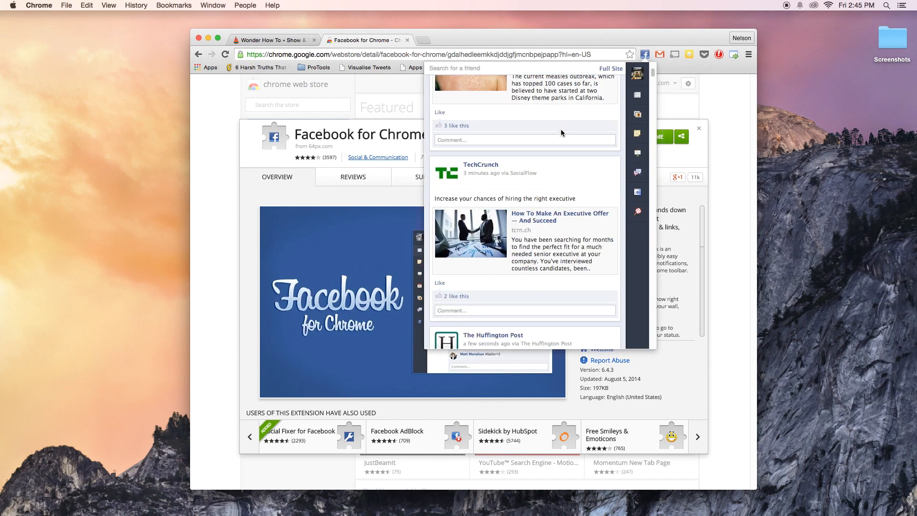
pyautogui.scroll(-3)
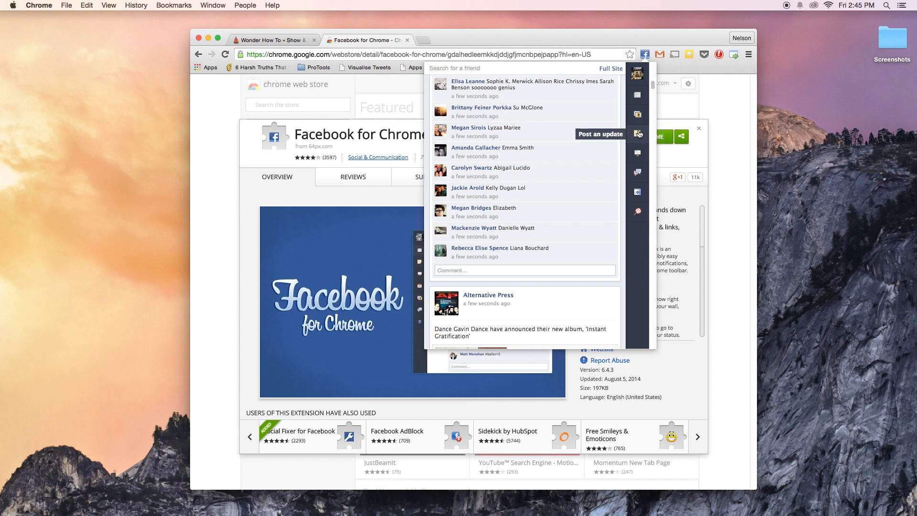
pyautogui.click(638, 134)
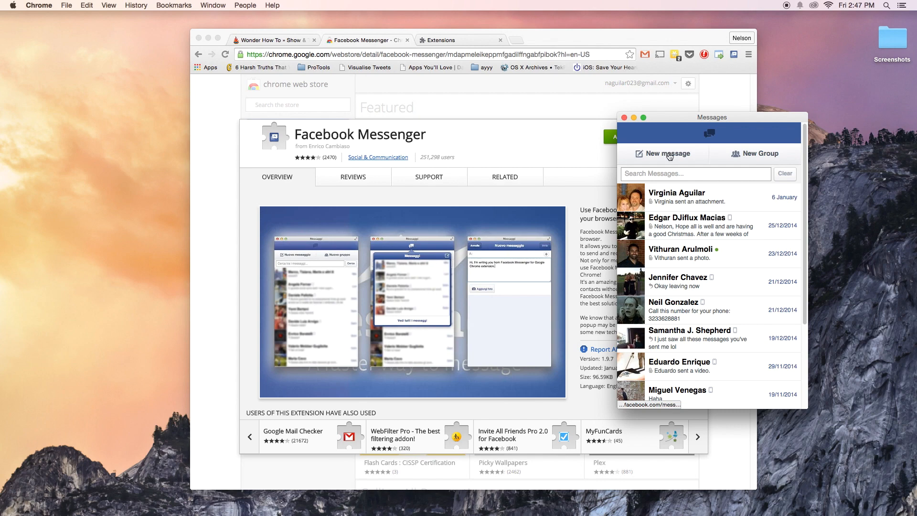
pyautogui.moveTo(690, 195)
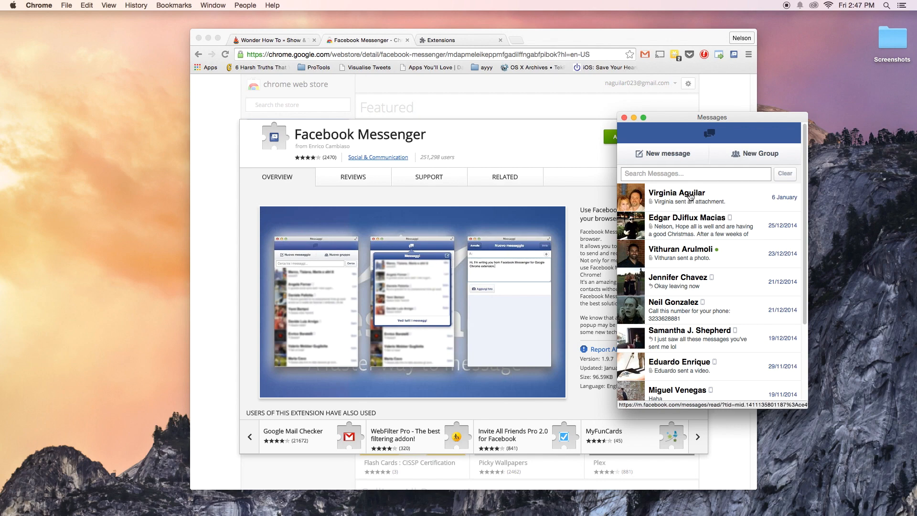
# Open the latest Messenger conversation and bring up the sticker picker beside the message box.
pyautogui.click(689, 198)
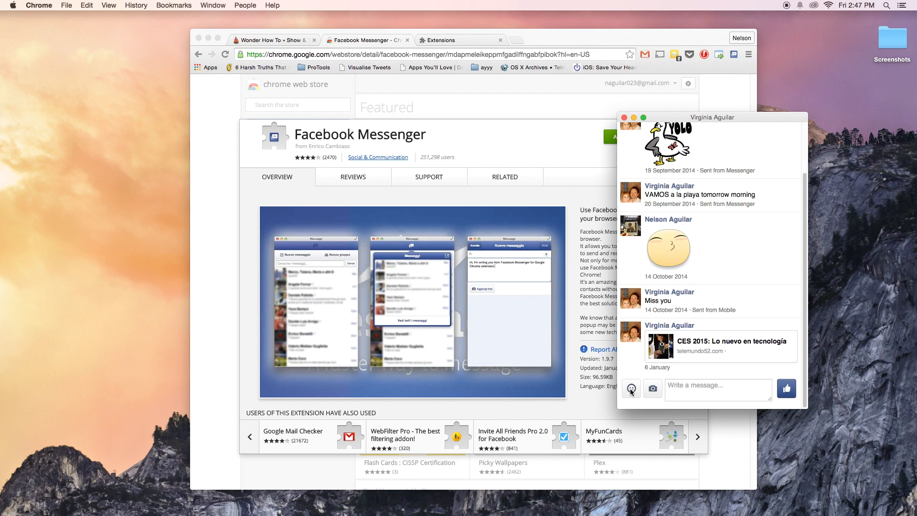
pyautogui.click(717, 389)
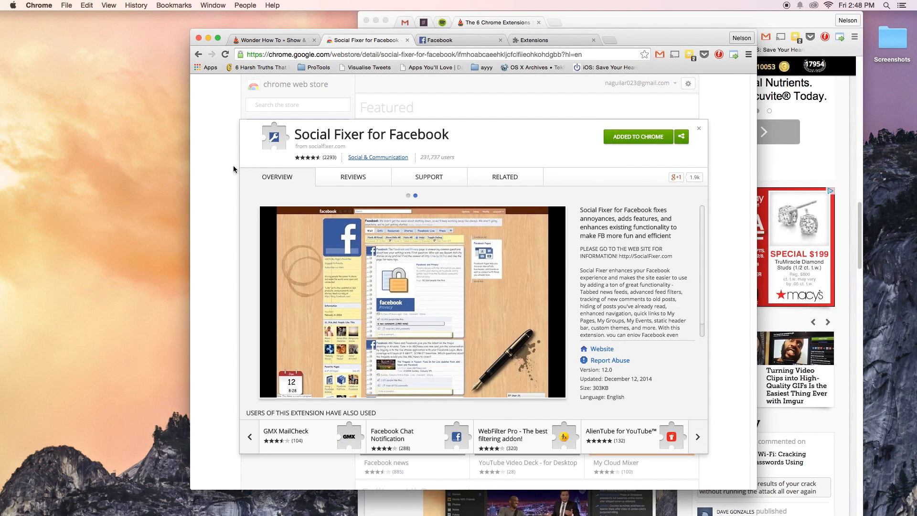
pyautogui.moveTo(516, 159)
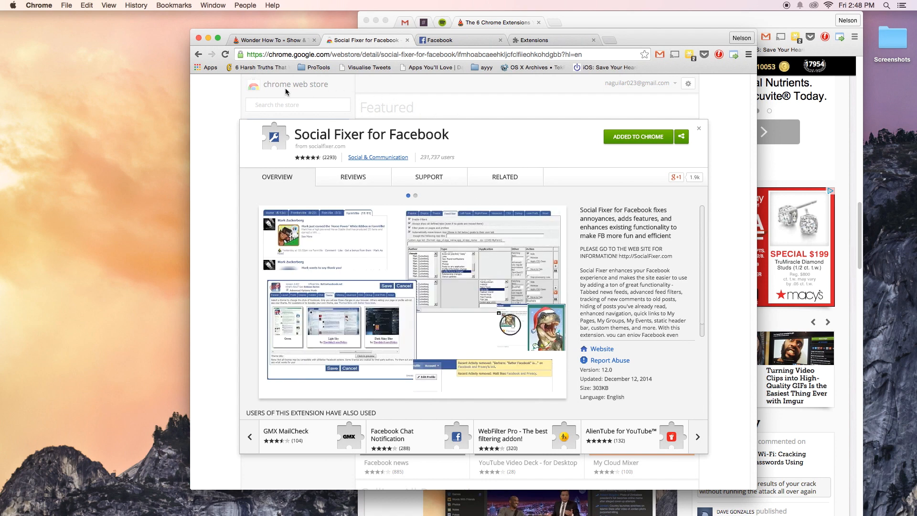
pyautogui.moveTo(229, 188)
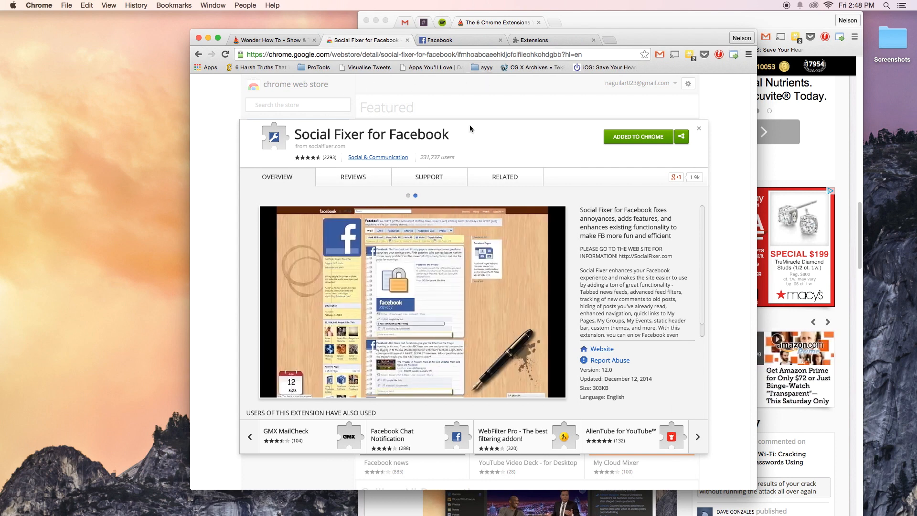
pyautogui.moveTo(371, 205)
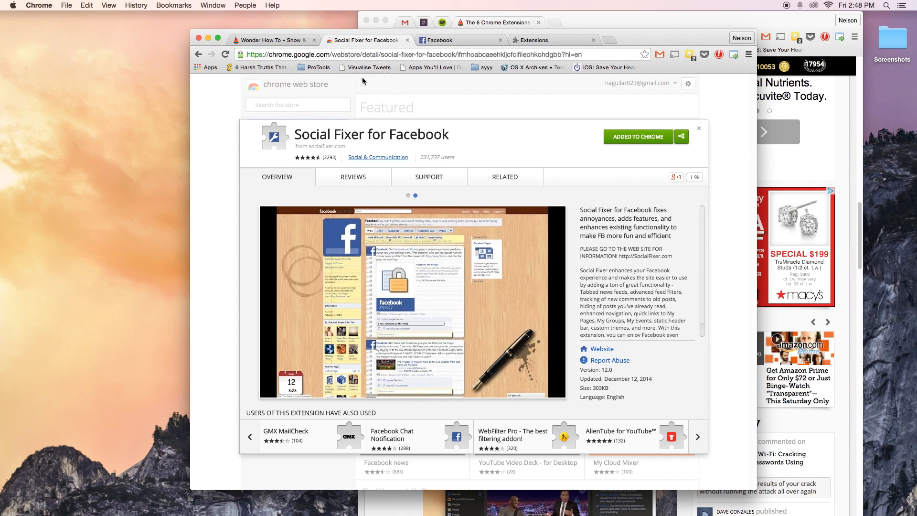
# Switch from the Social Fixer store listing to the Facebook tab.
pyautogui.click(461, 40)
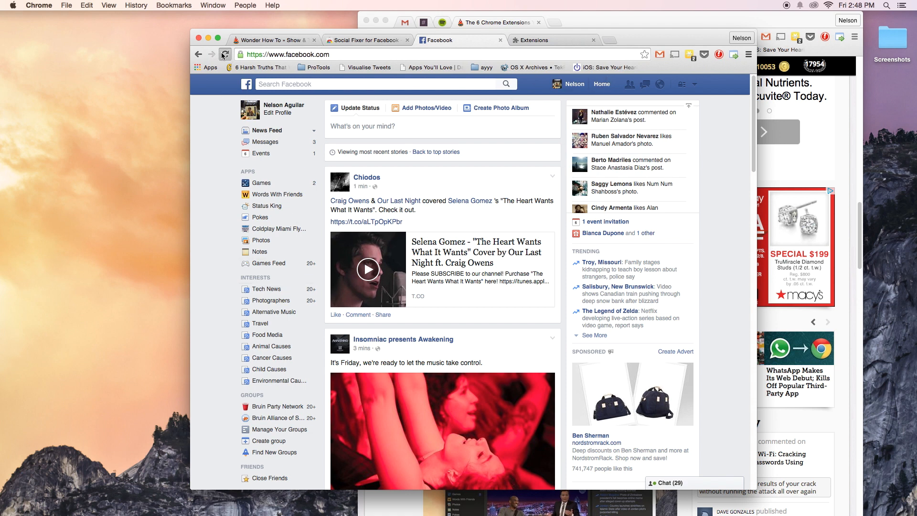
# Reload Facebook to apply Social Fixer's dark theme and open its wrench menu.
pyautogui.click(225, 54)
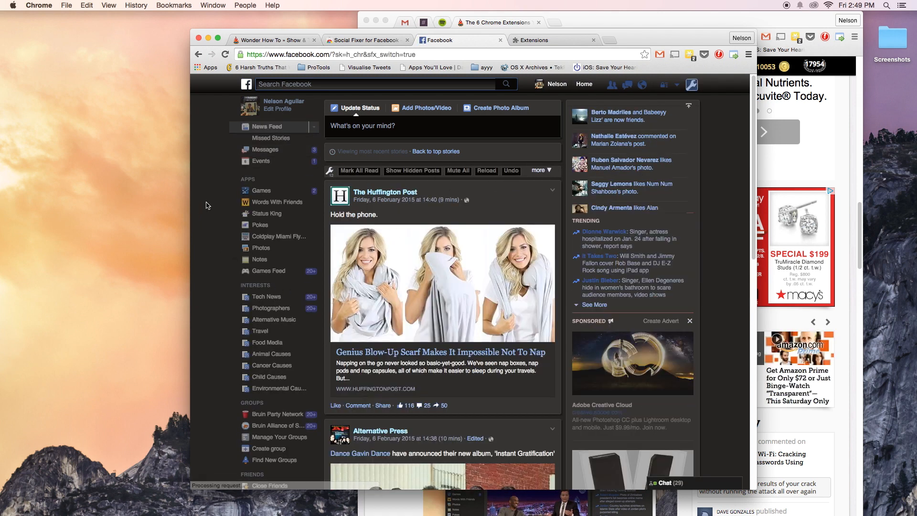
pyautogui.moveTo(389, 234)
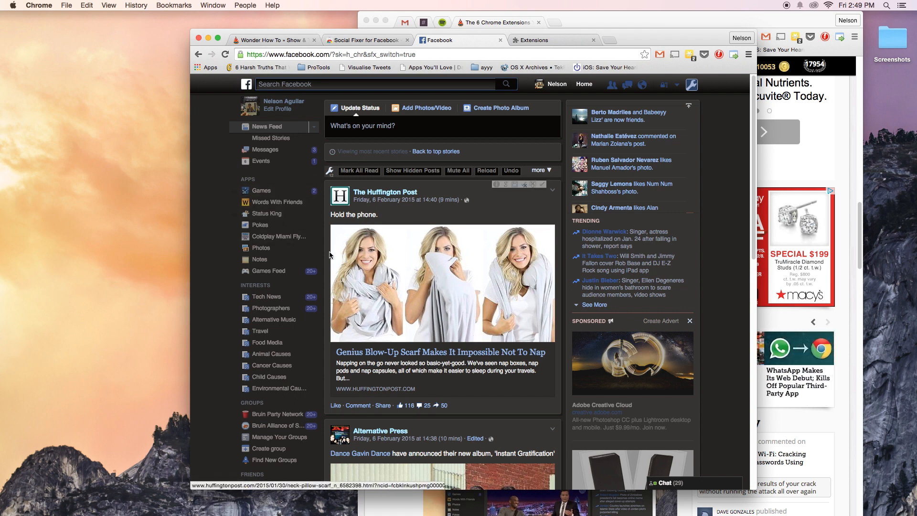
pyautogui.moveTo(620, 188)
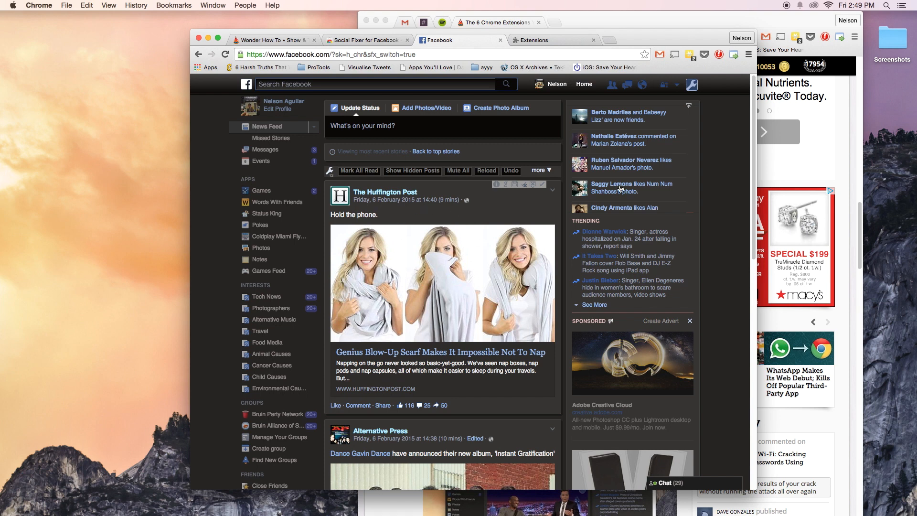
pyautogui.moveTo(692, 84)
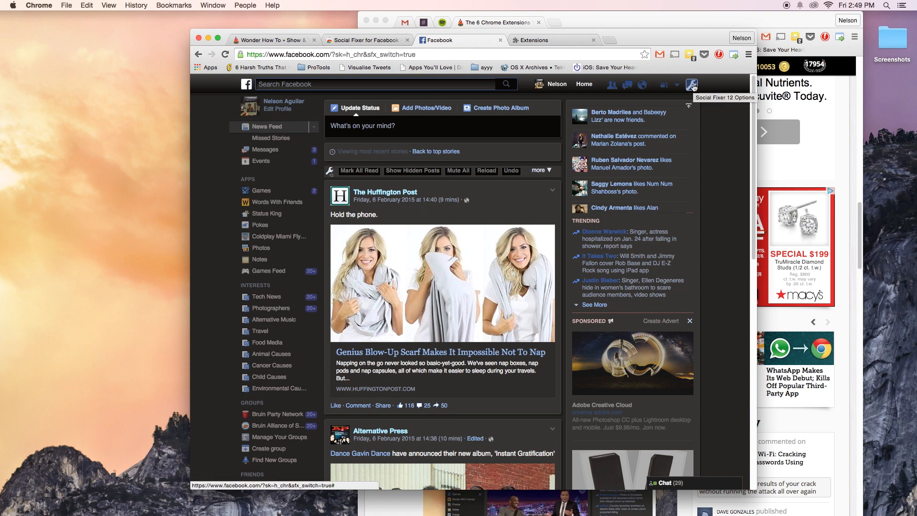
pyautogui.click(691, 84)
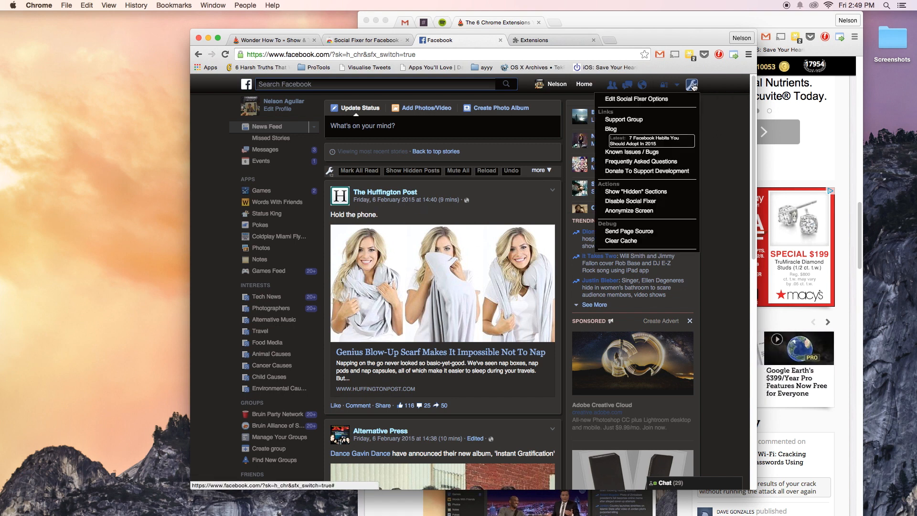
pyautogui.moveTo(624, 102)
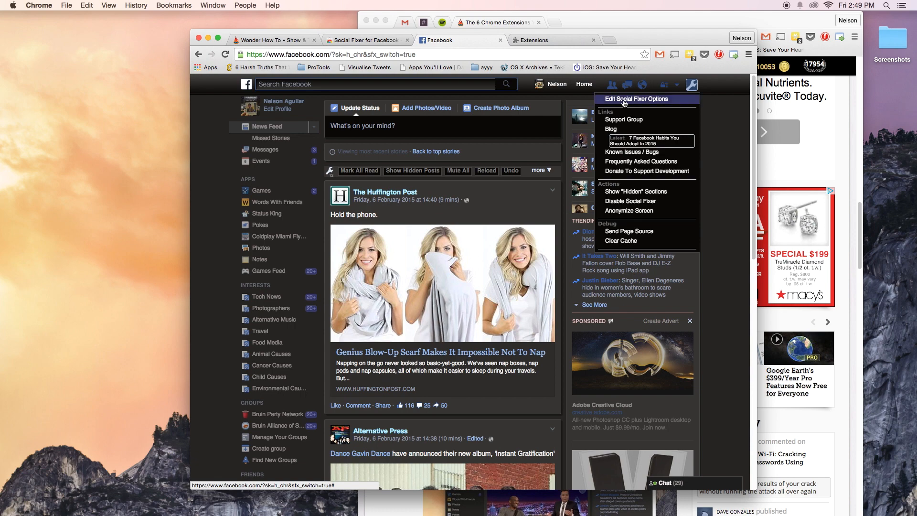
# Browse Social Fixer's post handling, display, layout and Timeline settings, ending at the themes gallery.
pyautogui.click(636, 98)
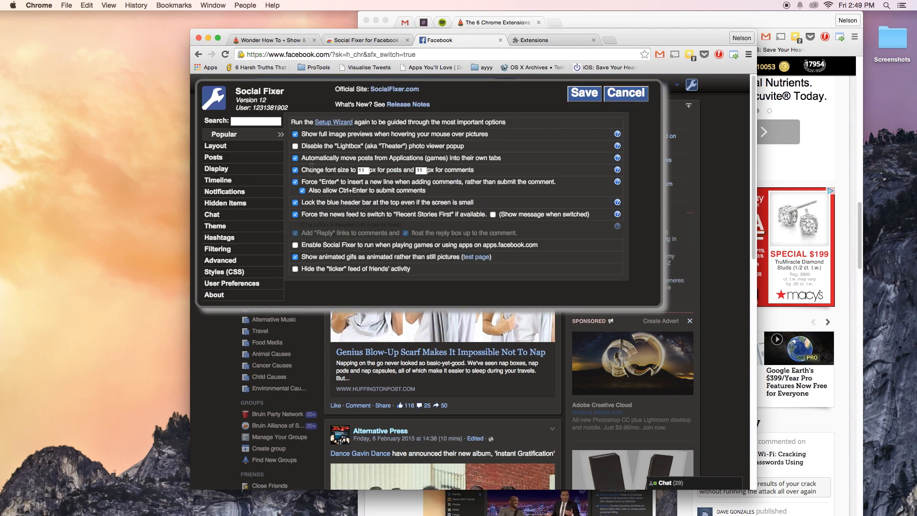
pyautogui.click(213, 156)
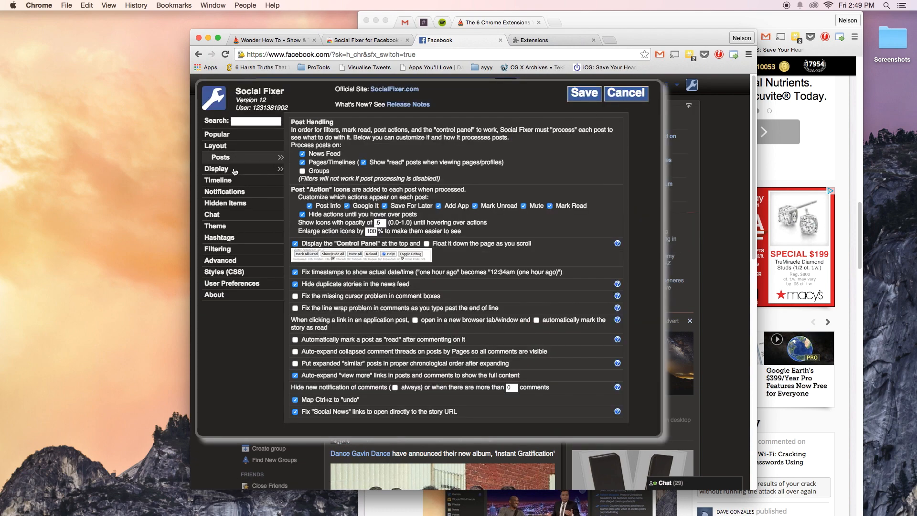
pyautogui.click(217, 134)
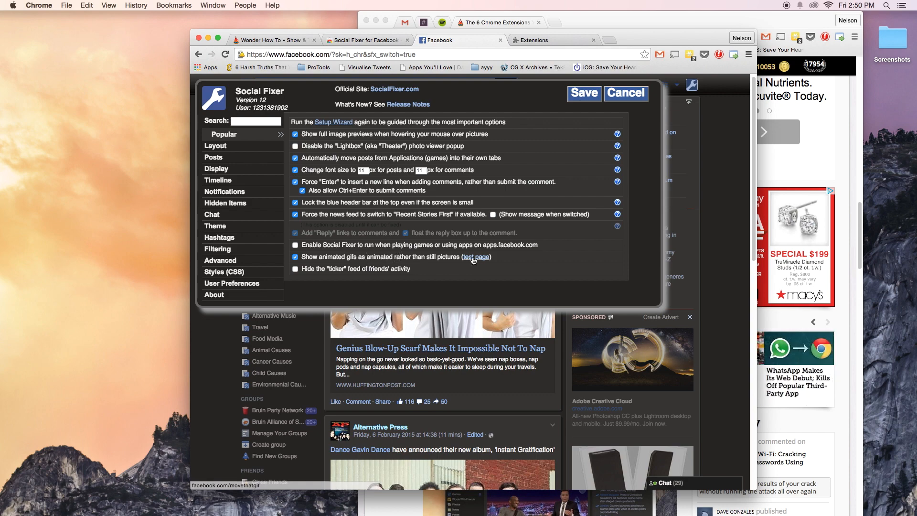
pyautogui.click(221, 145)
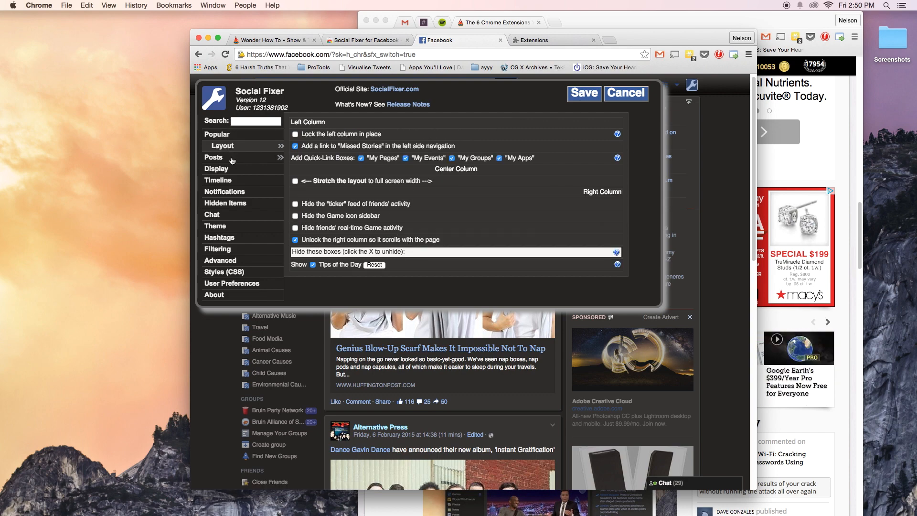
pyautogui.click(223, 169)
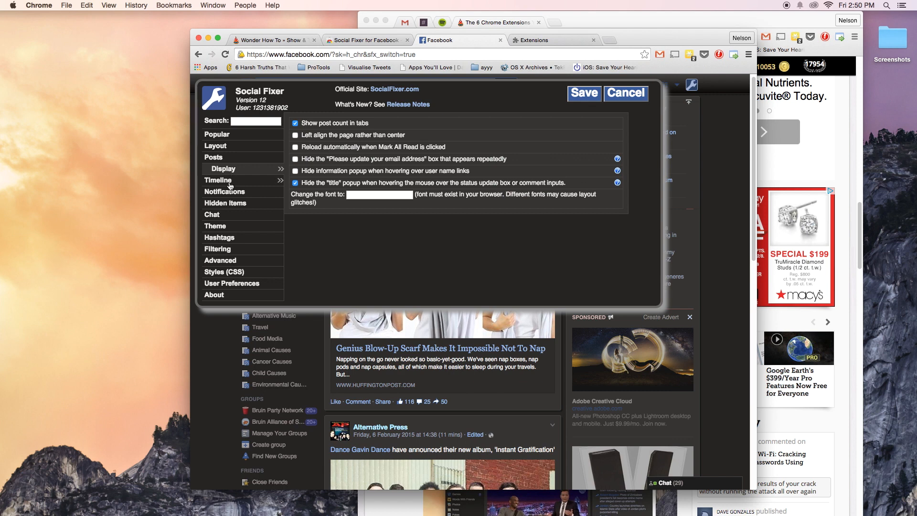
pyautogui.click(219, 180)
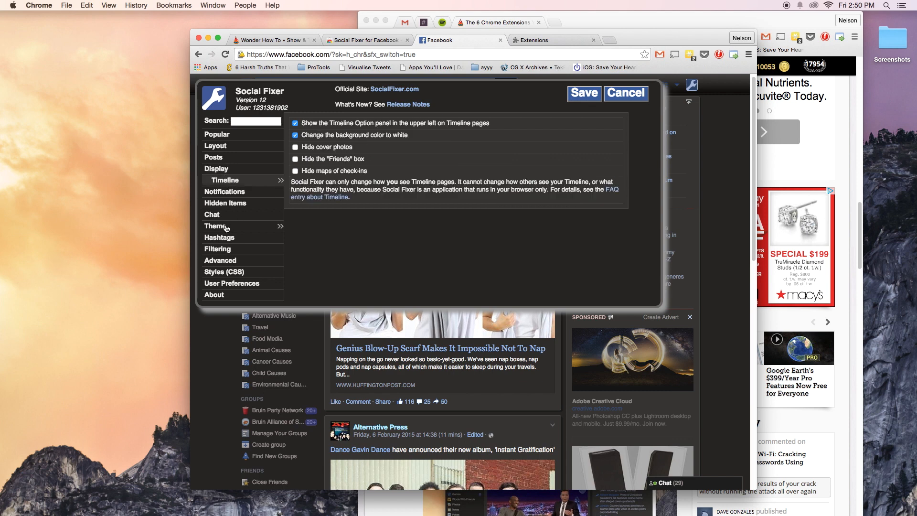
pyautogui.click(218, 226)
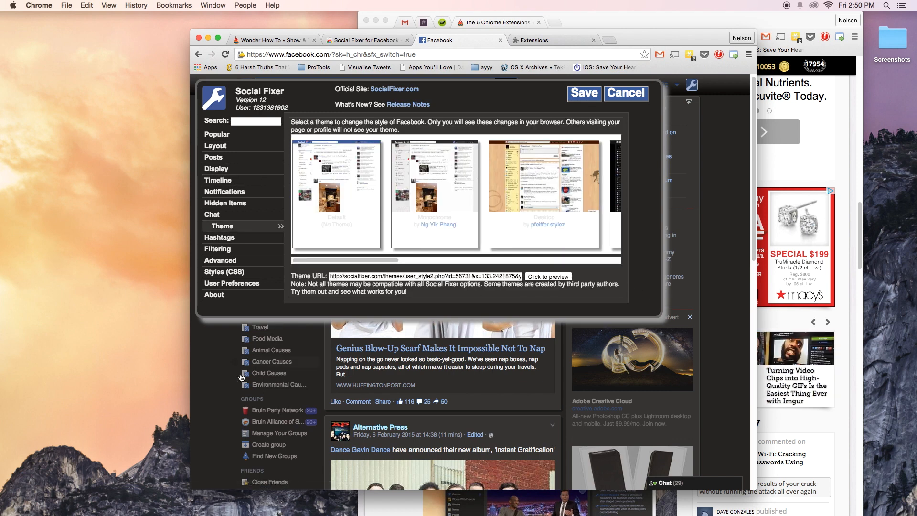
pyautogui.moveTo(660, 370)
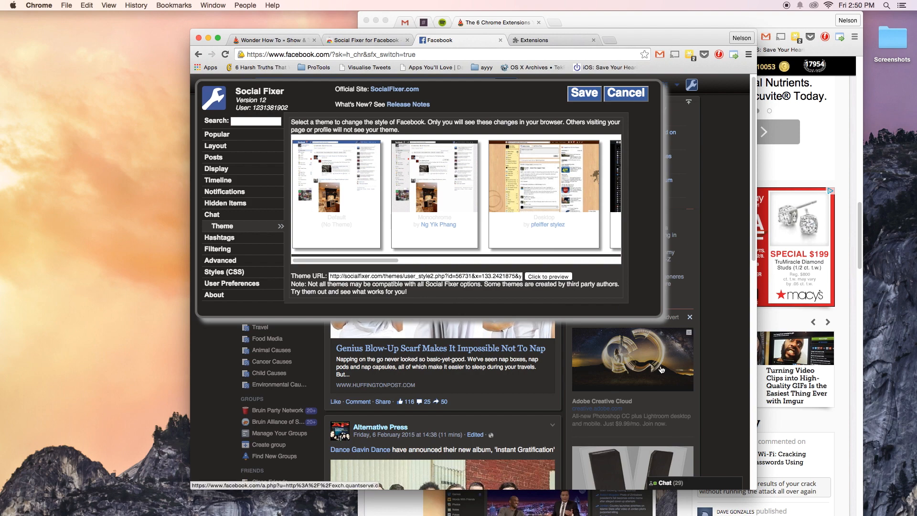
pyautogui.moveTo(563, 182)
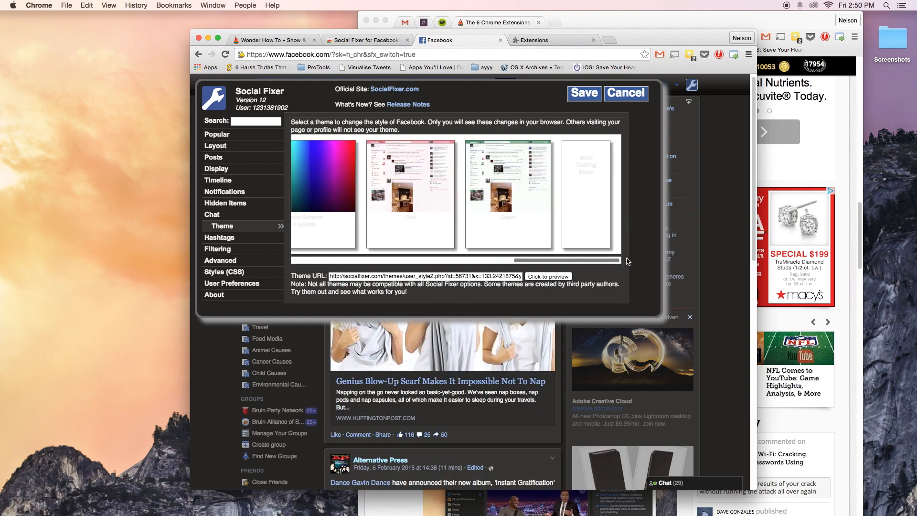
pyautogui.click(365, 39)
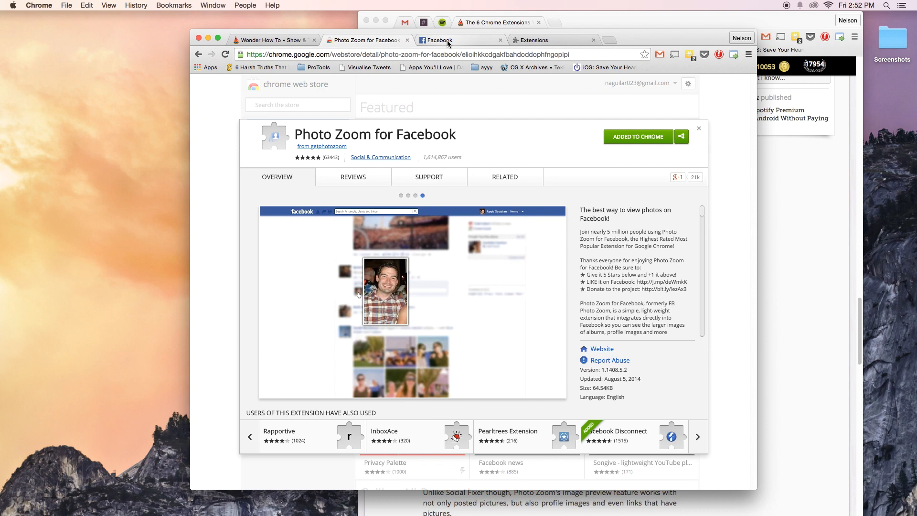
# Return from the Photo Zoom for Facebook listing to the Facebook tab.
pyautogui.click(450, 39)
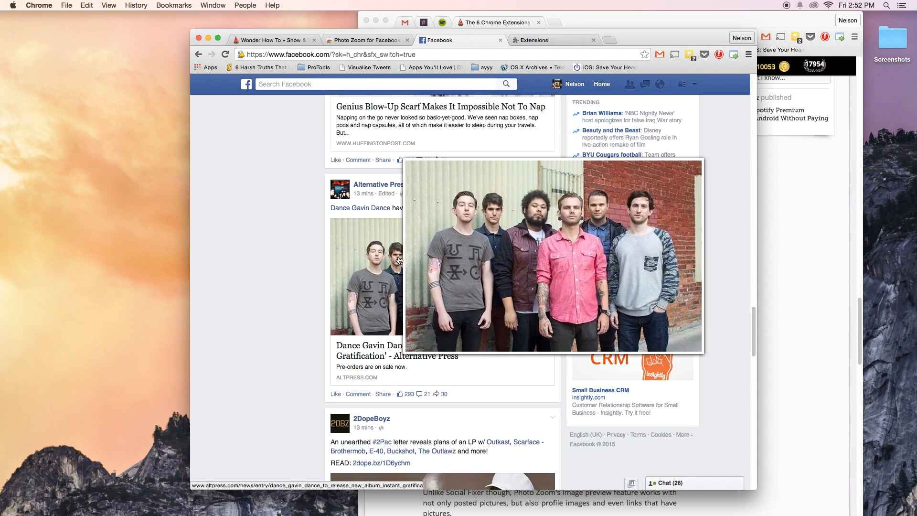
pyautogui.moveTo(318, 173)
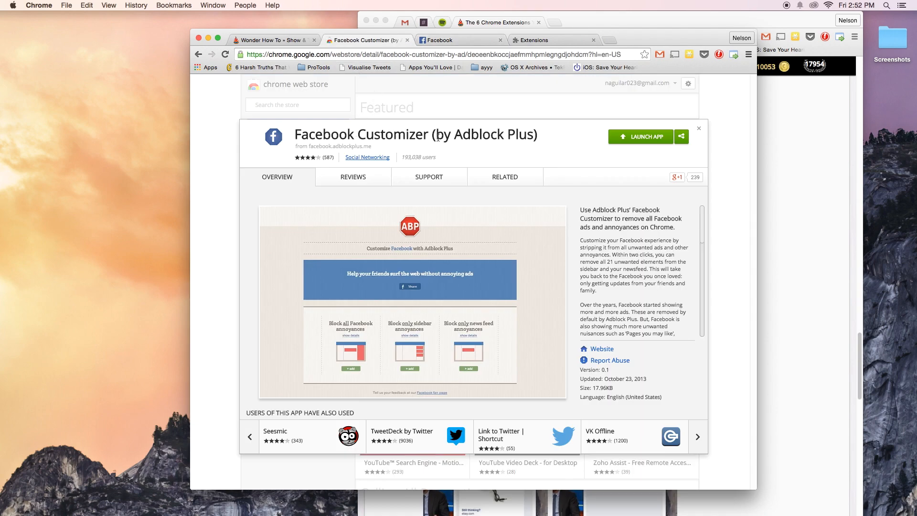
pyautogui.moveTo(388, 162)
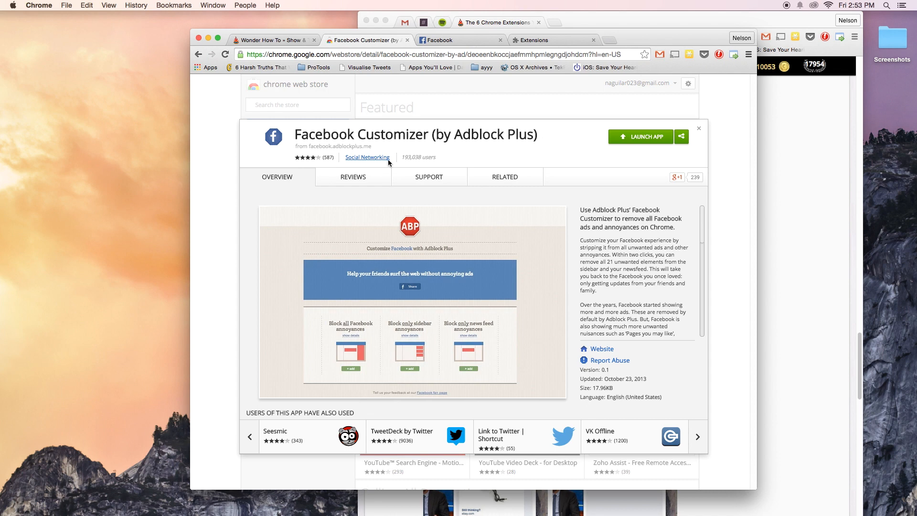
pyautogui.moveTo(509, 168)
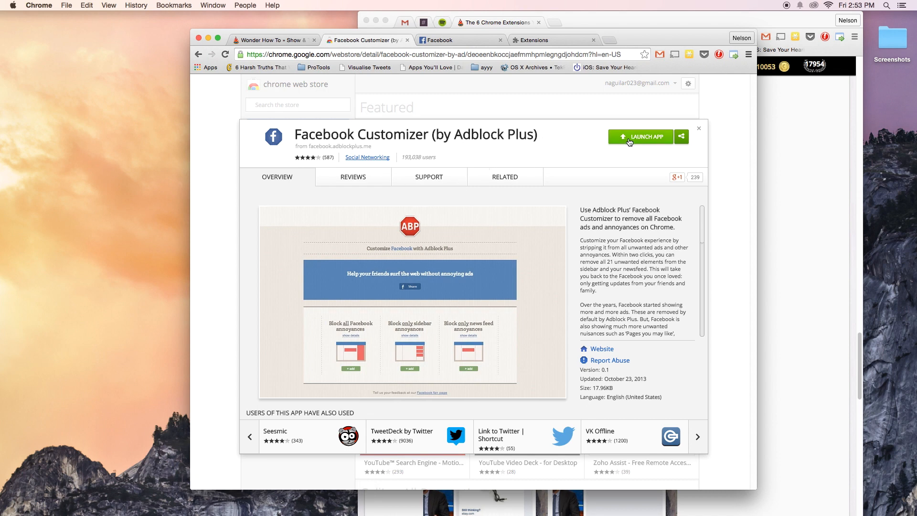
# Launch the Facebook Customizer app from its store page.
pyautogui.click(639, 136)
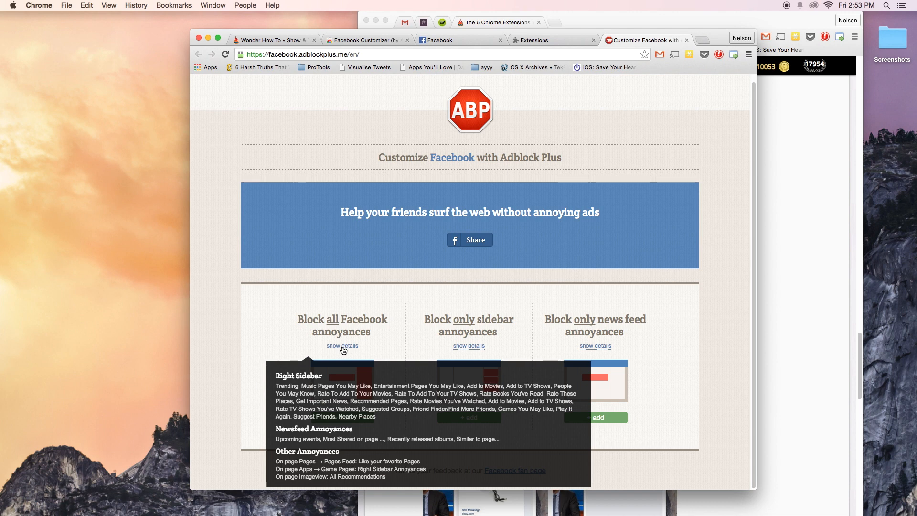
pyautogui.moveTo(468, 345)
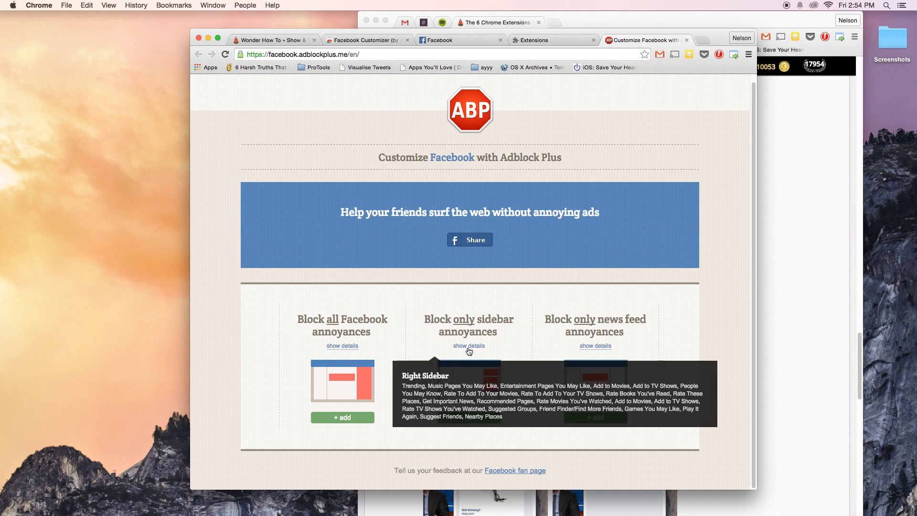
pyautogui.moveTo(594, 346)
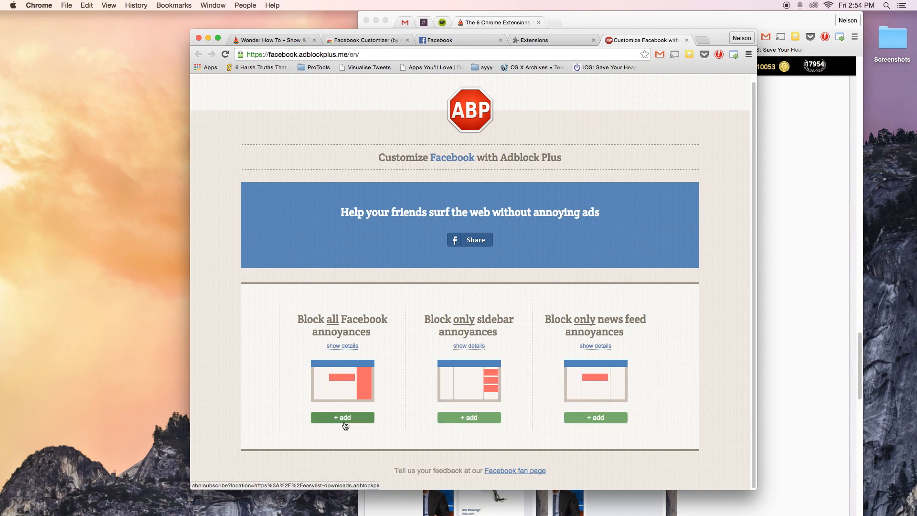
# Add 'Block all Facebook annoyances' in Facebook Customizer.
pyautogui.click(342, 417)
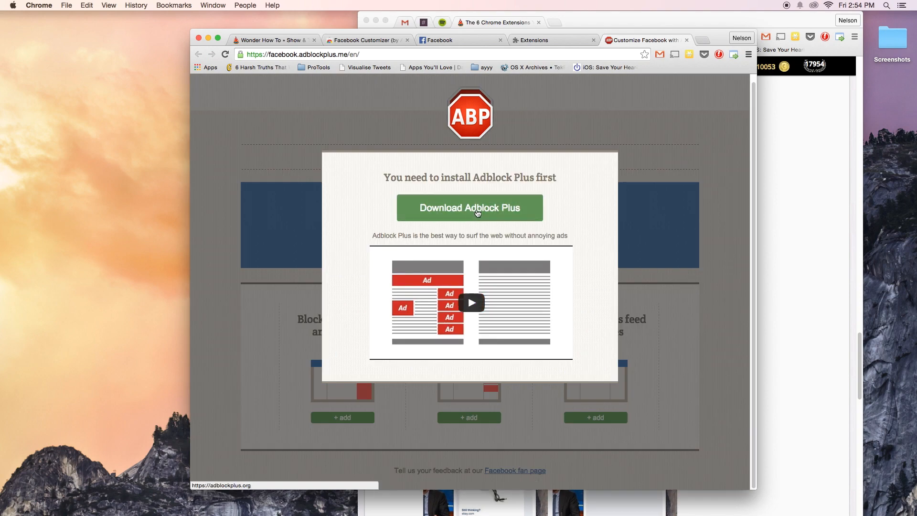
# Follow the prompt to download Adblock Plus and install it for Chrome.
pyautogui.click(468, 208)
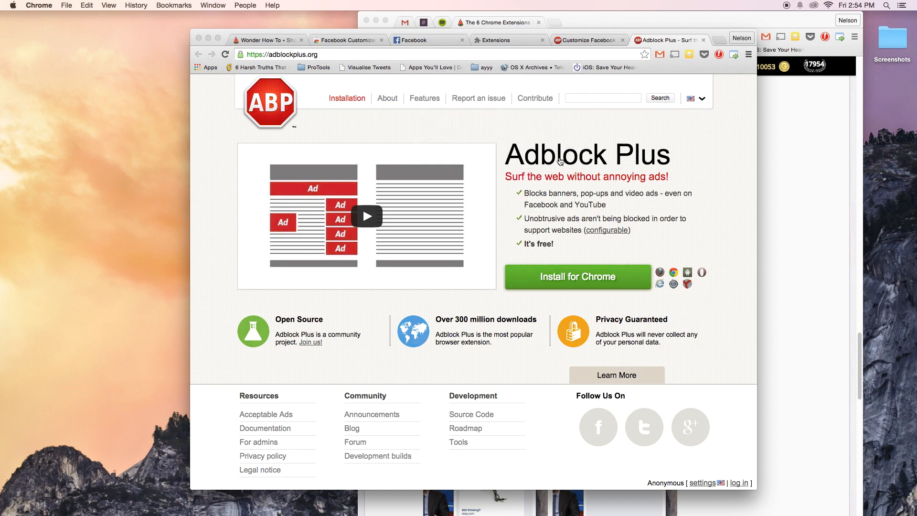
pyautogui.click(429, 39)
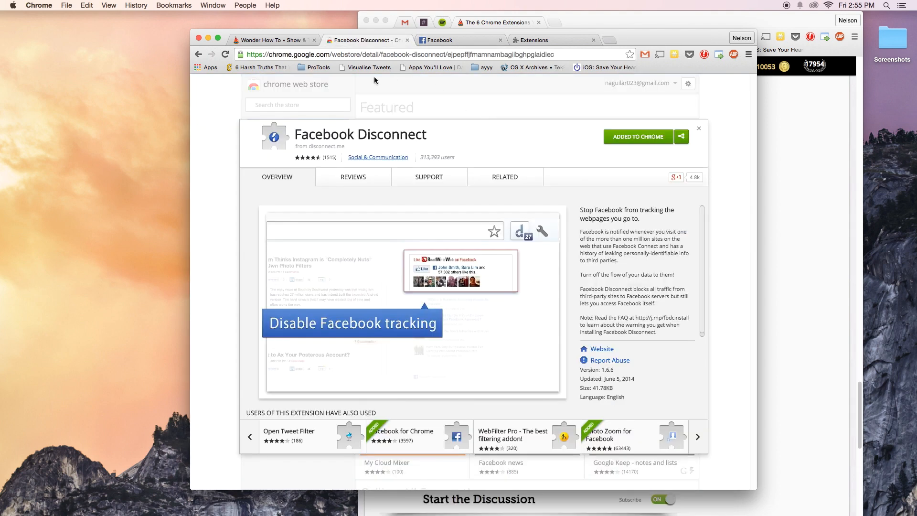
pyautogui.moveTo(468, 112)
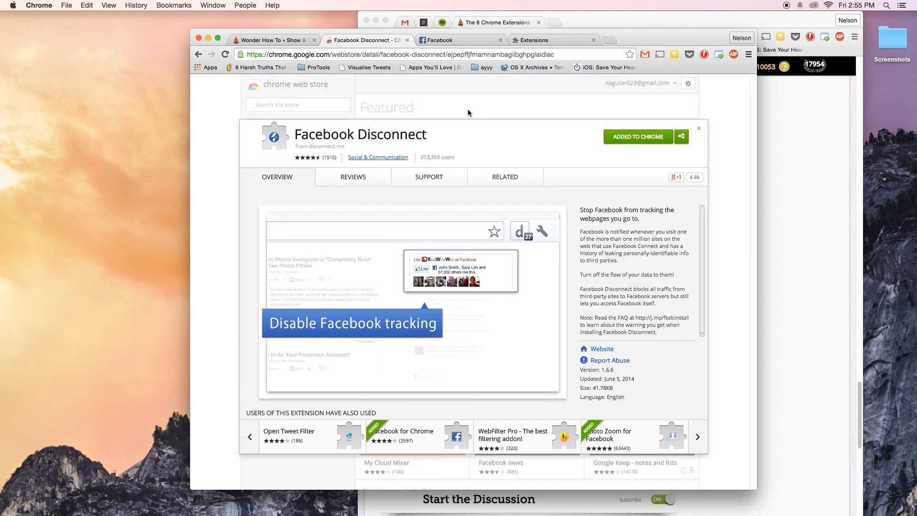
pyautogui.moveTo(435, 130)
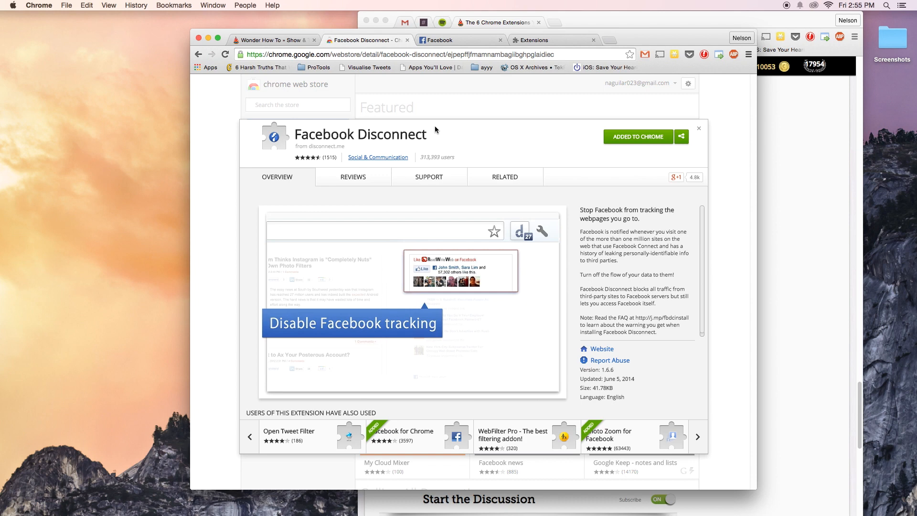
pyautogui.moveTo(475, 142)
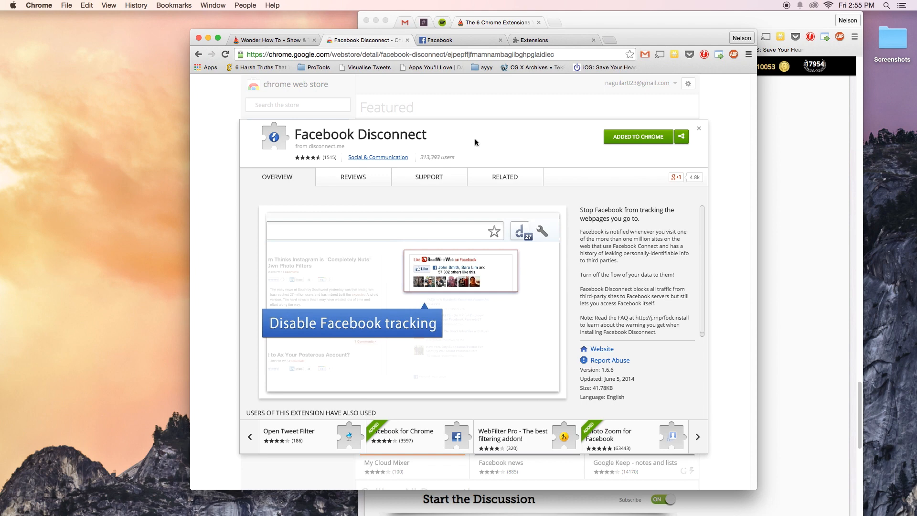
pyautogui.moveTo(449, 134)
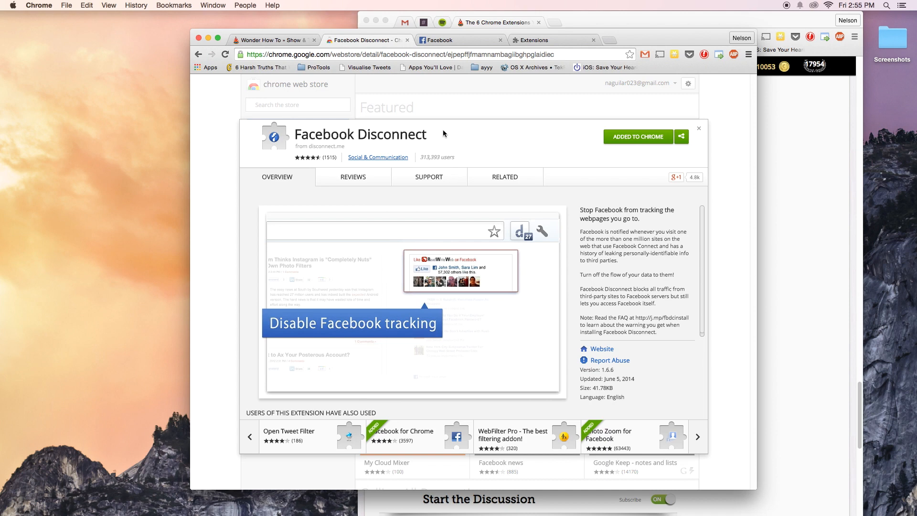
pyautogui.moveTo(434, 142)
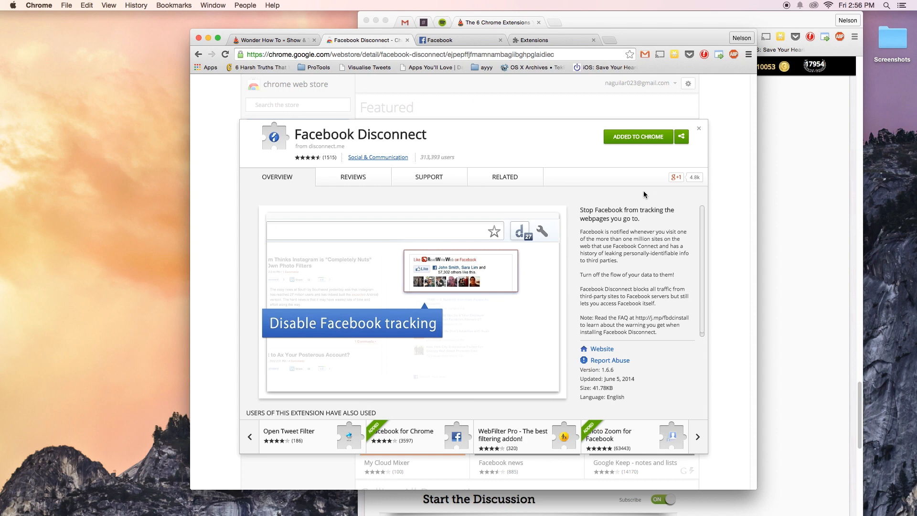
pyautogui.moveTo(261, 181)
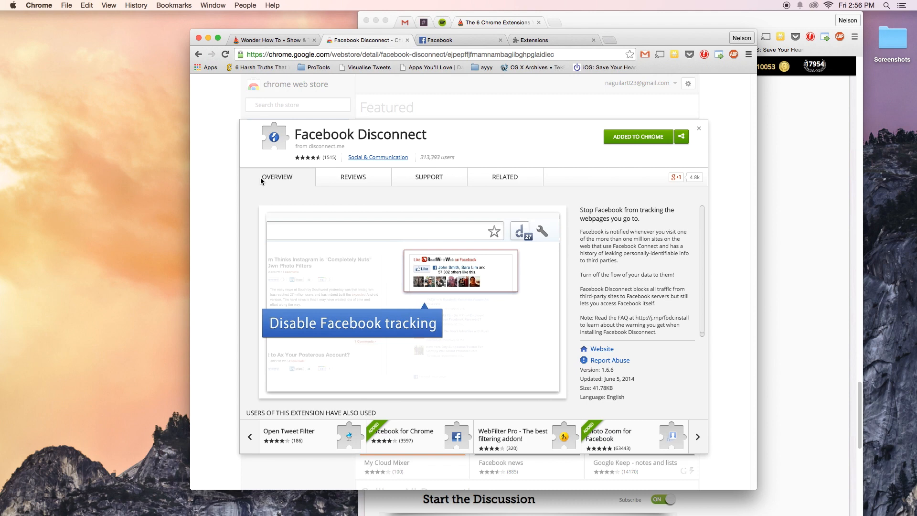
pyautogui.moveTo(426, 151)
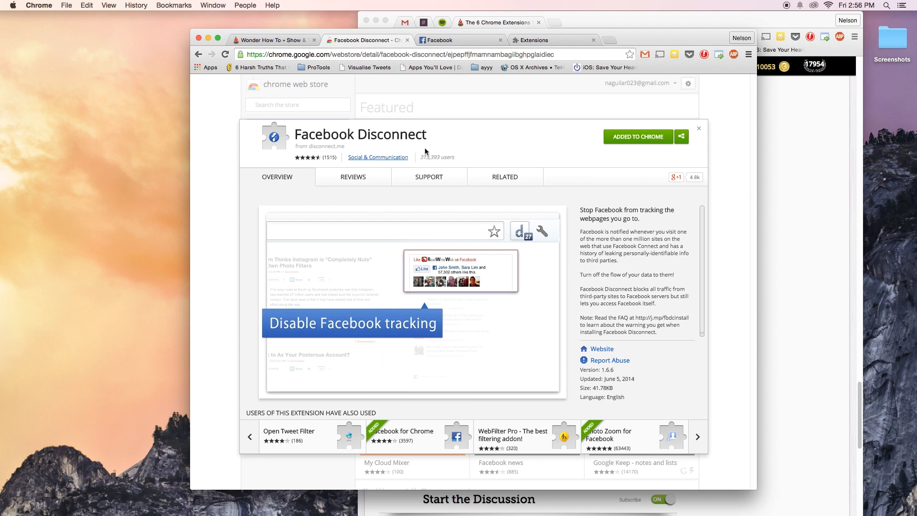